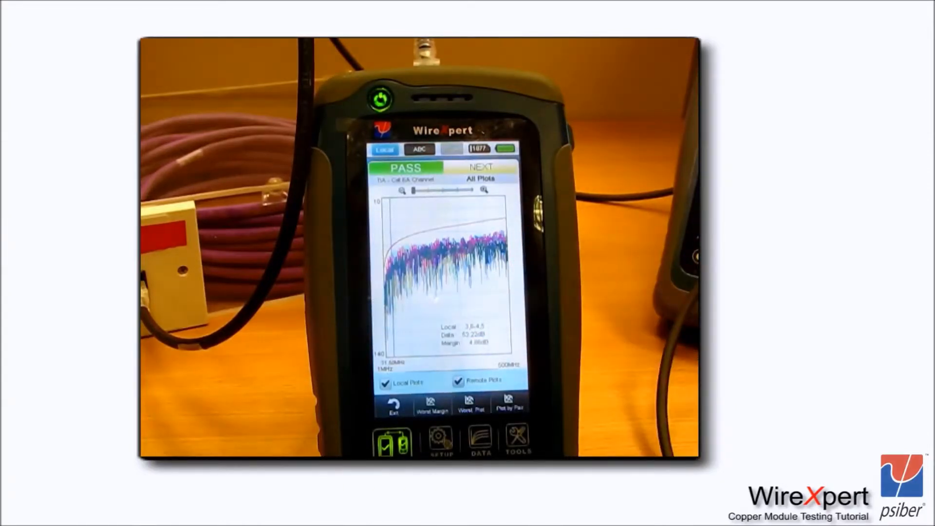
View the worst-pair 3,6-4,5 NEXT plot, then return to the PASS autotest summary.
click(459, 381)
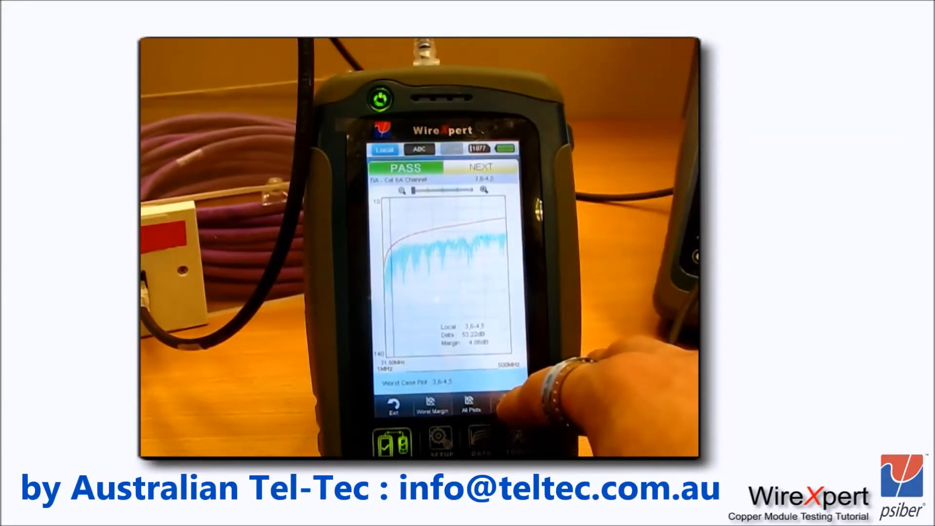
click(470, 402)
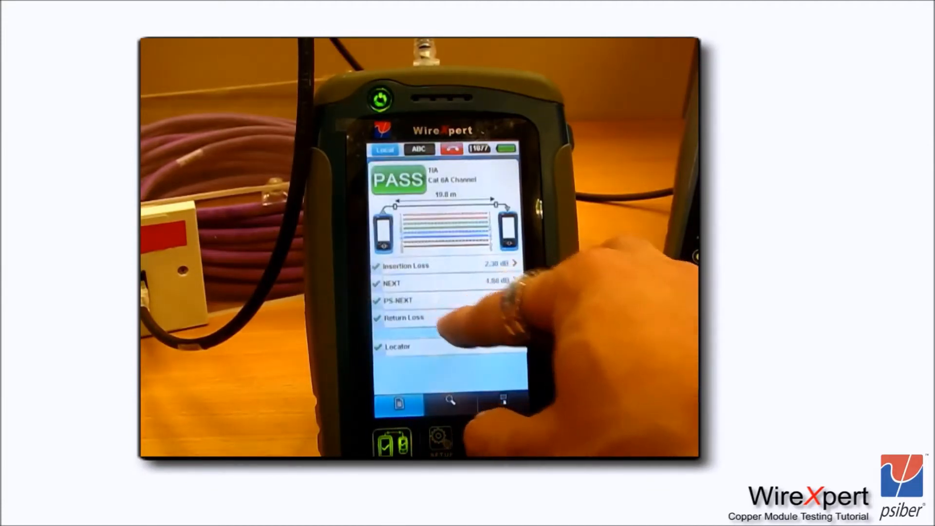
Review the Return Loss plots, then save the passing result under cable label A-1.
click(402, 317)
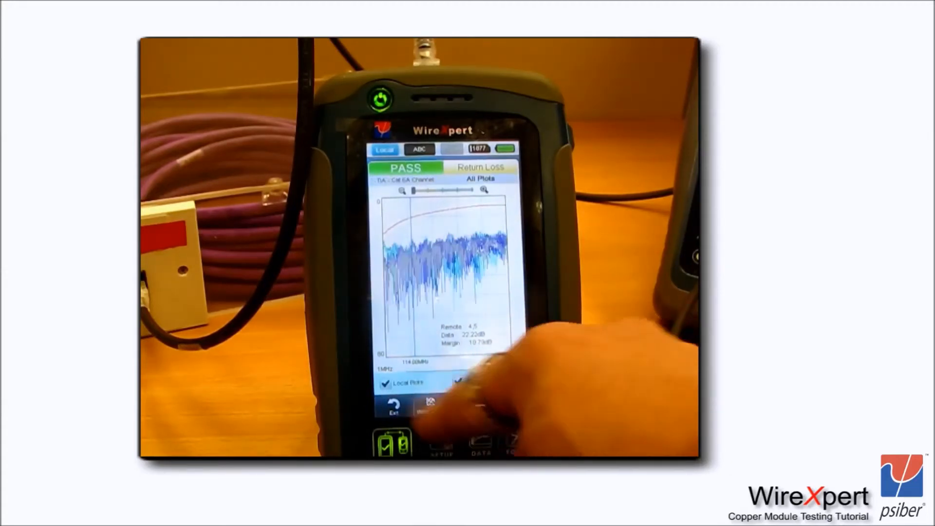
click(393, 405)
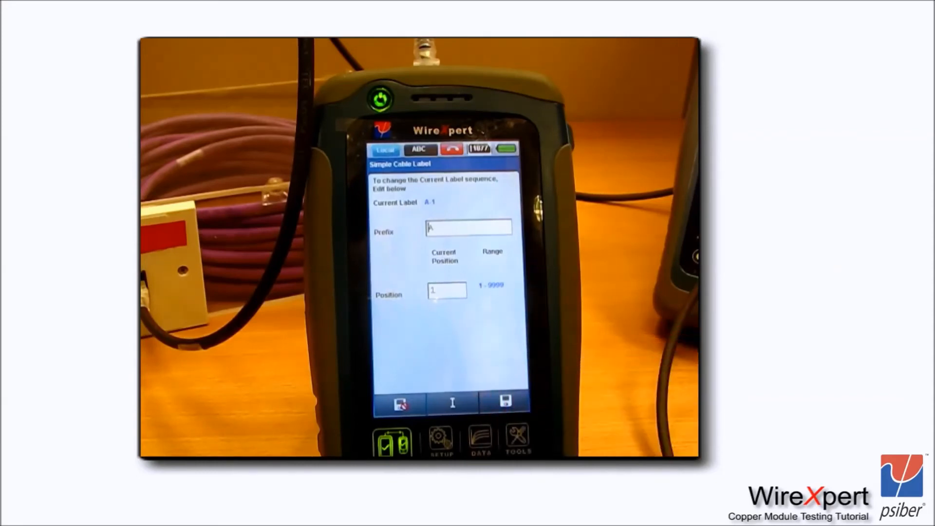
click(506, 402)
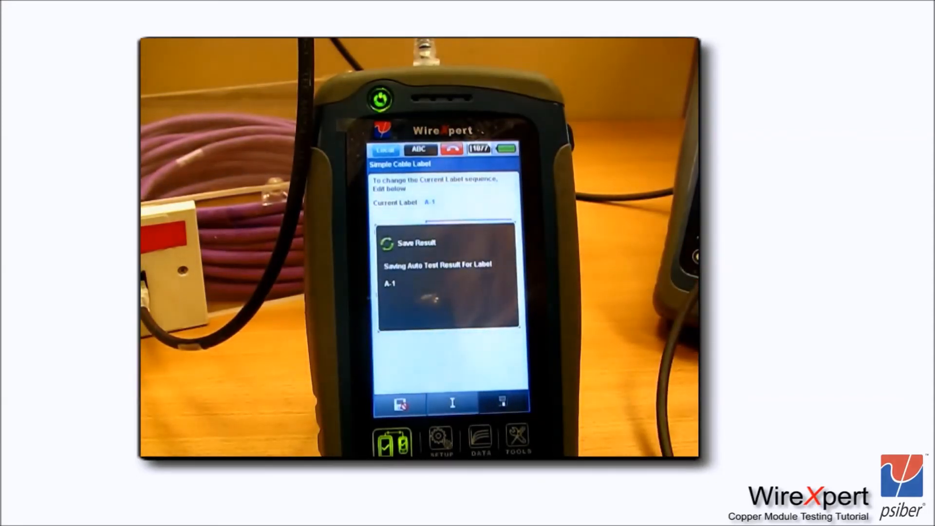